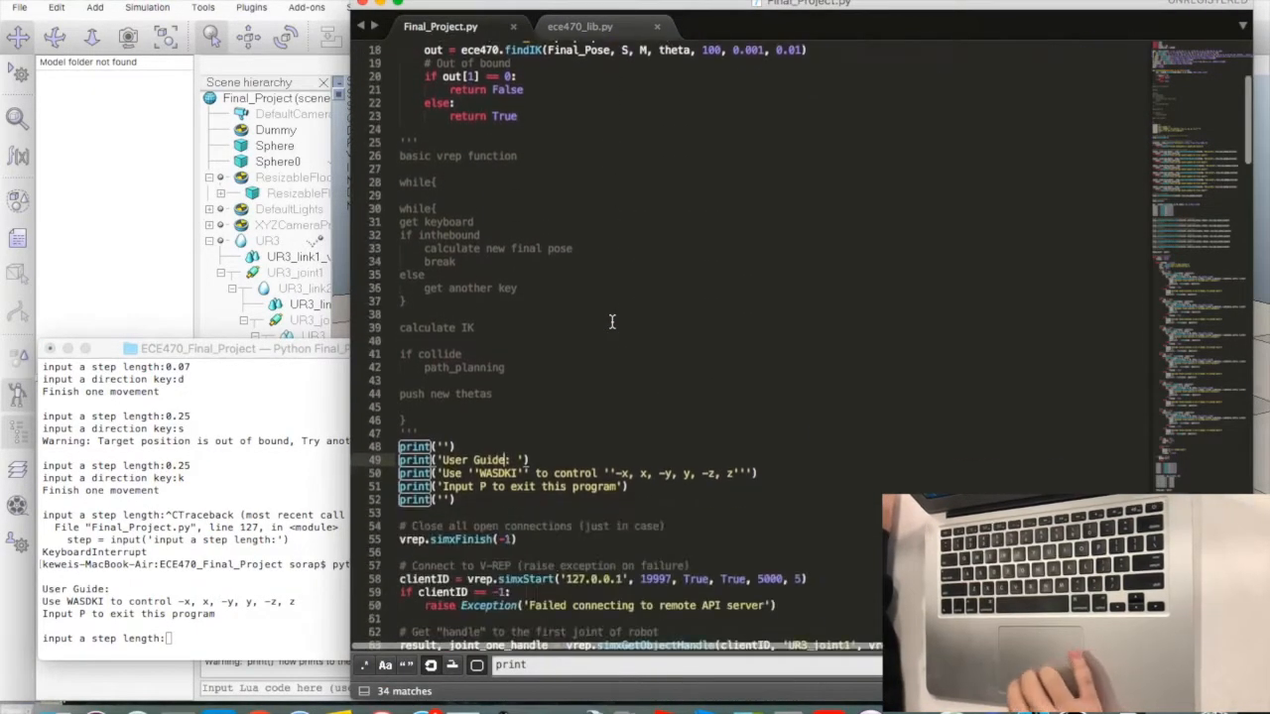
Scroll through Final_Project.py, then review the collision-check code in ece470_lib.py
scroll("down", 3)
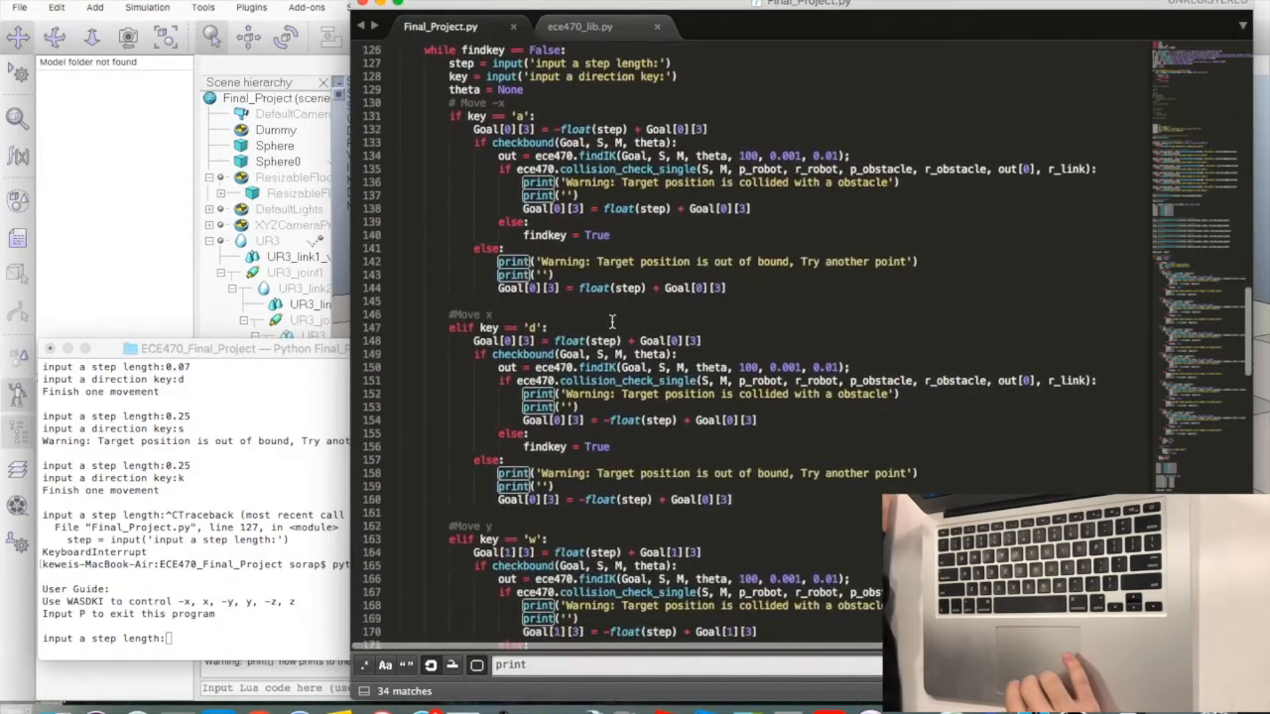
left_click(579, 25)
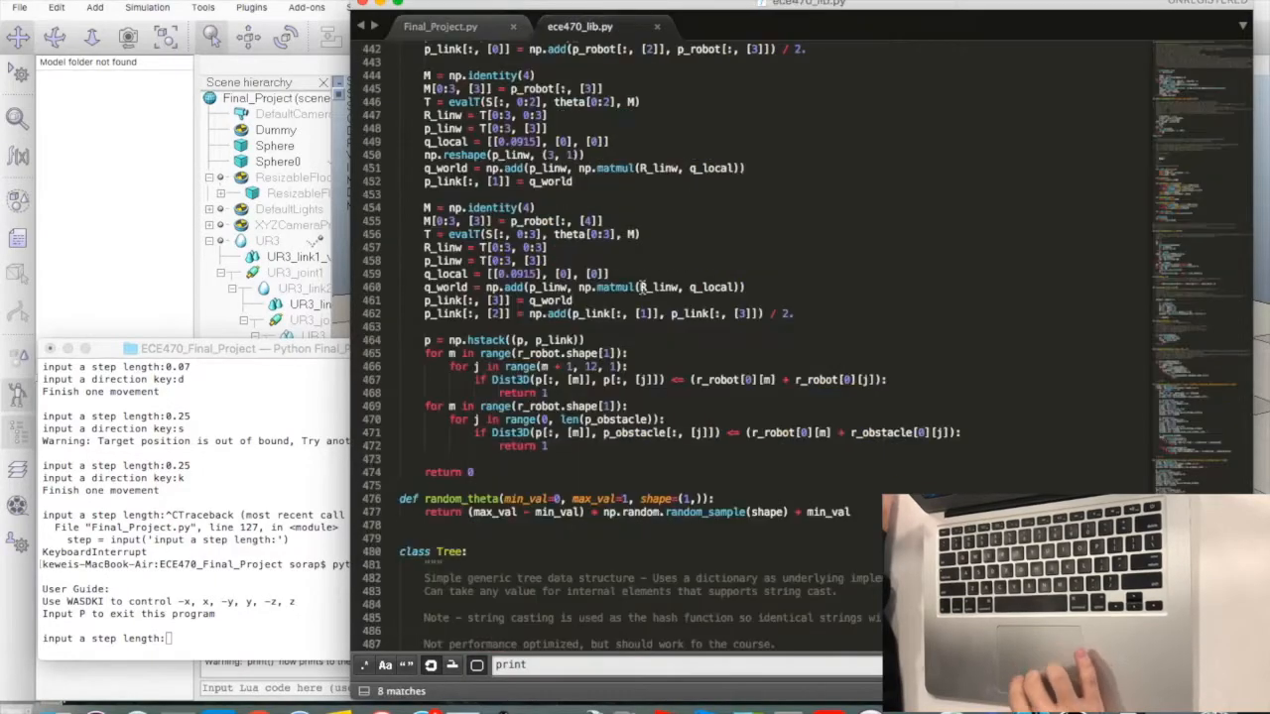
scroll("down", 3)
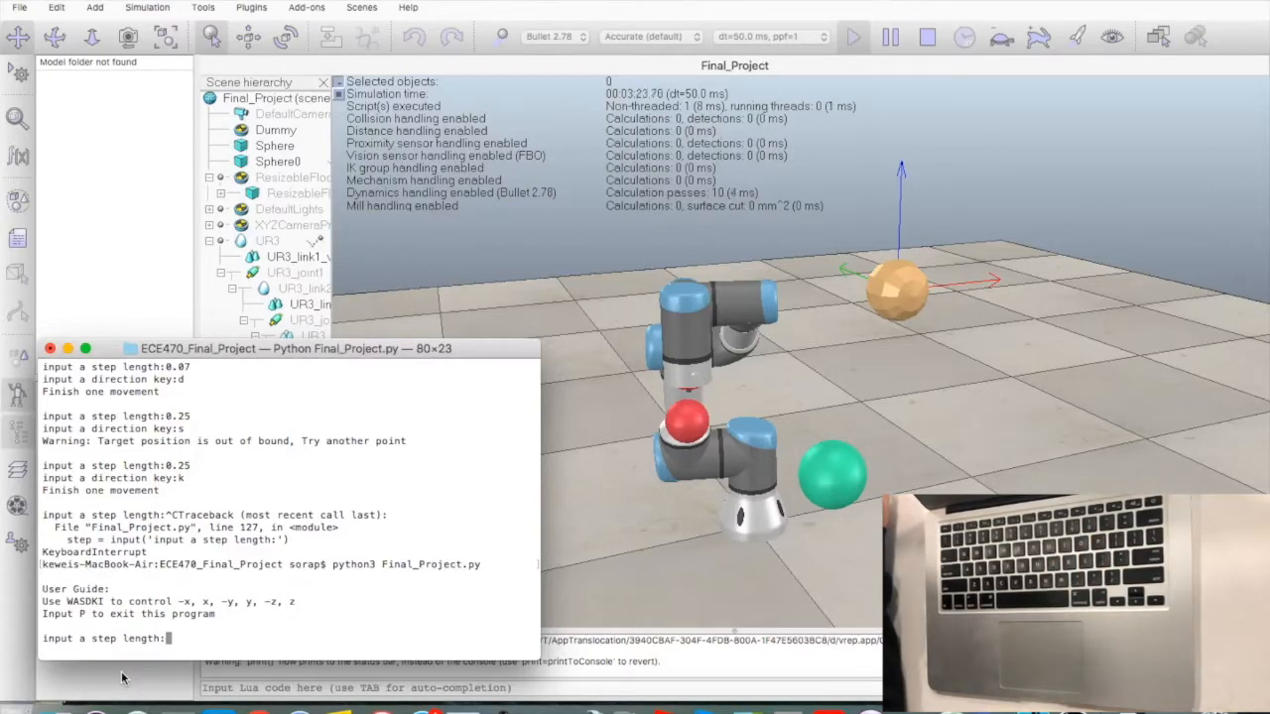
Move the arm 0.1 in +y with w, back with s, then enter 0.1 again
type("0.1")
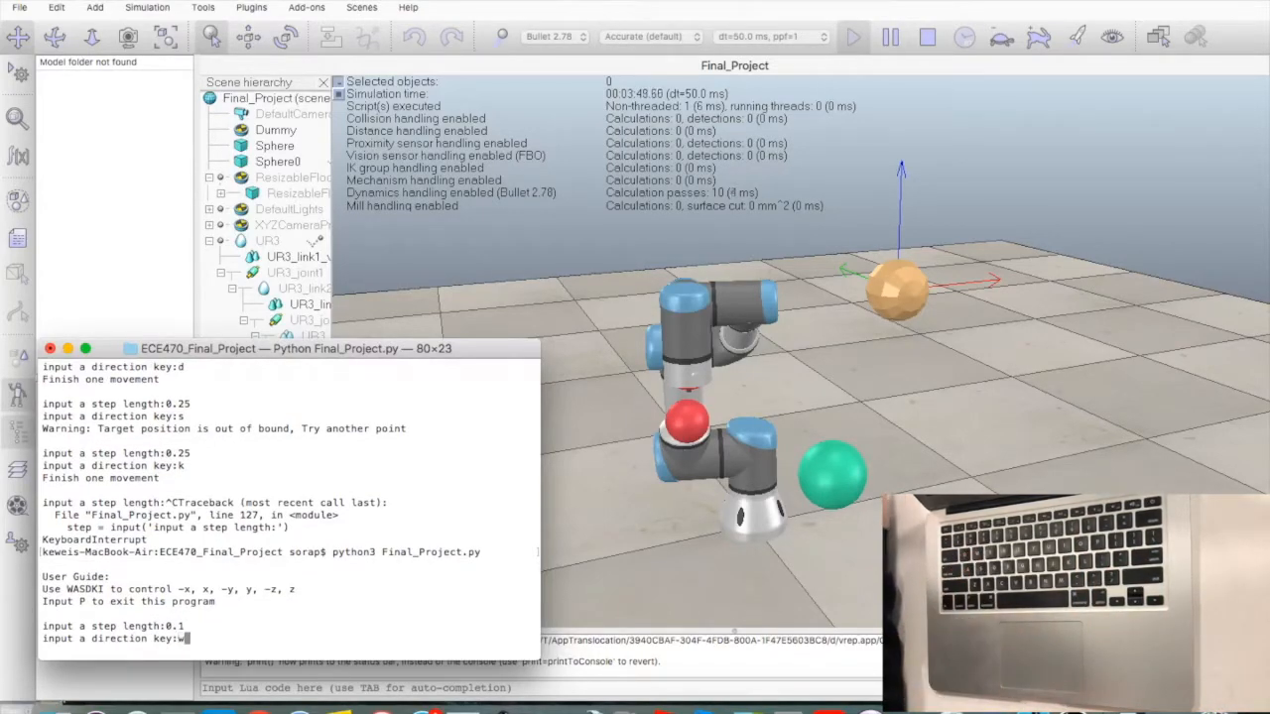
type("w")
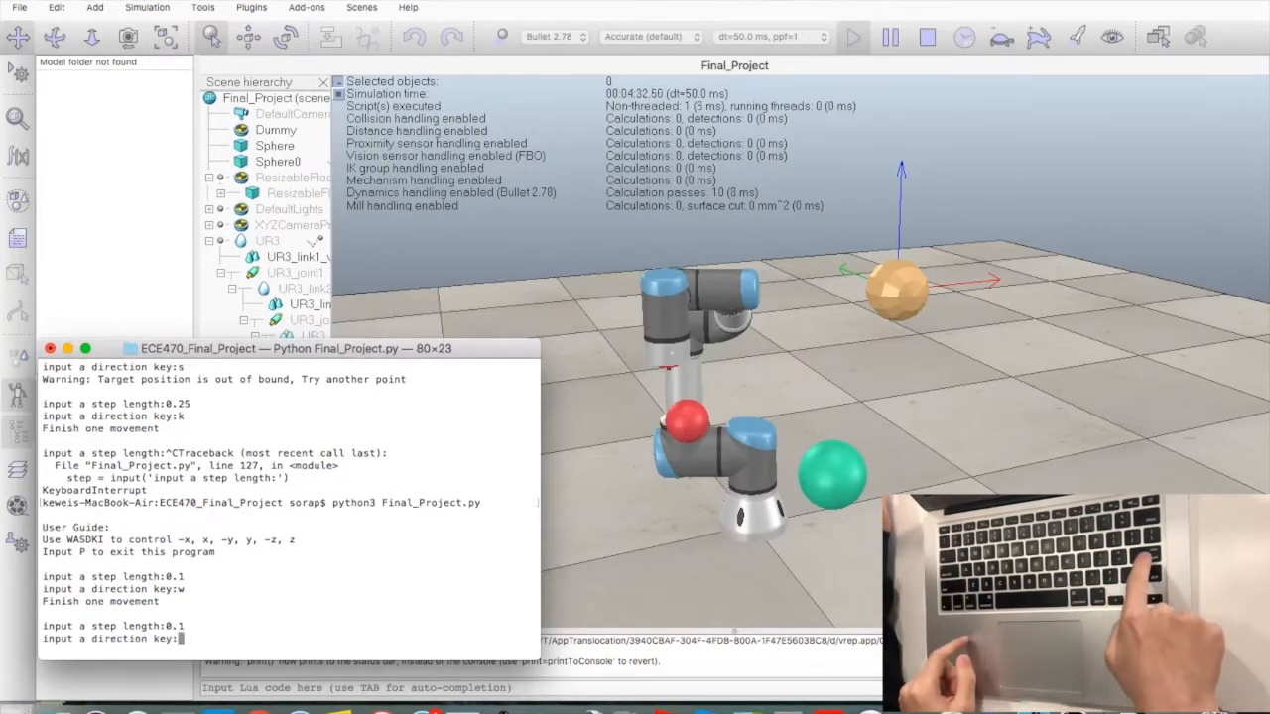
type("s")
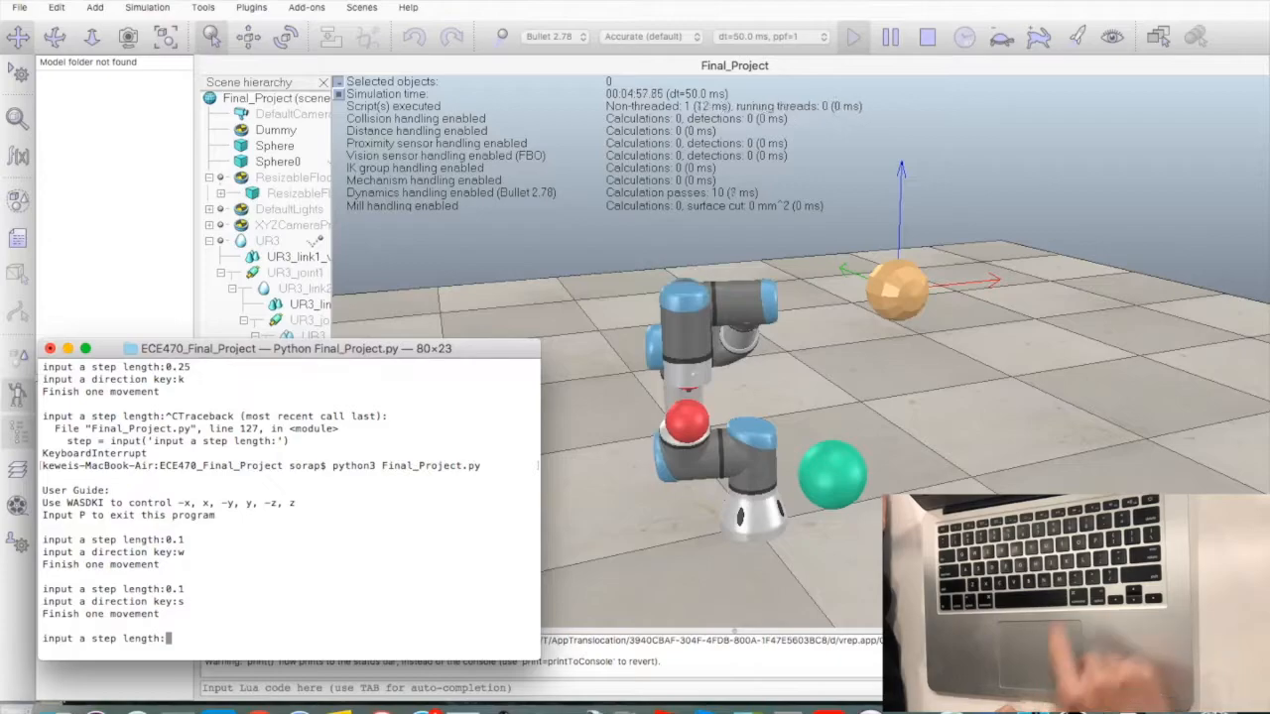
type("0.1")
type("k")
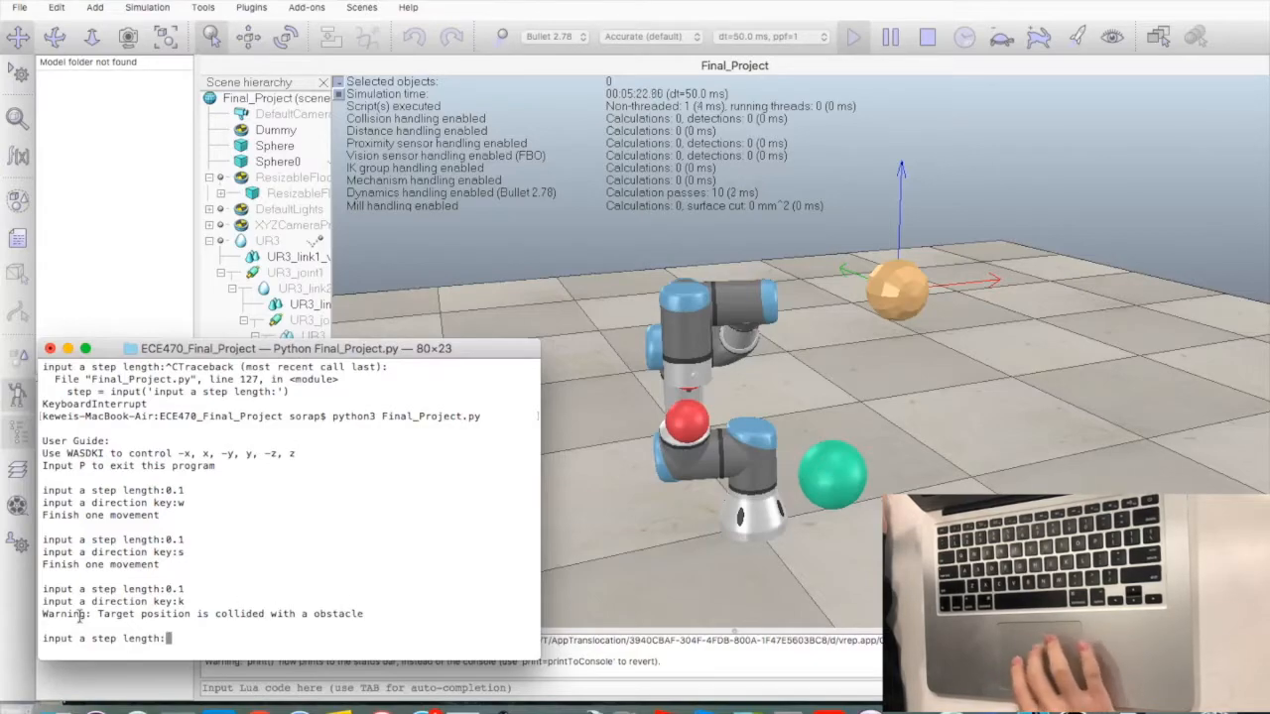
Enter further steps, including direction d and a 0.2 step rejected as colliding
type("0.07")
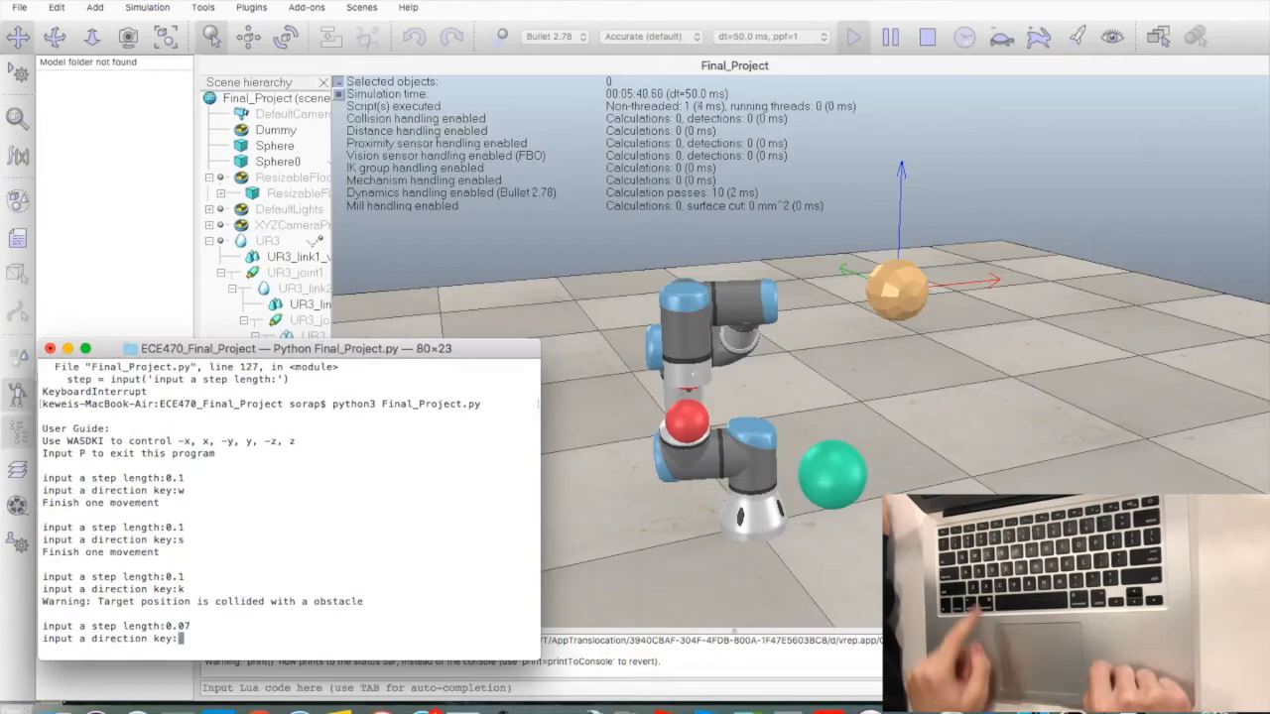
type("d")
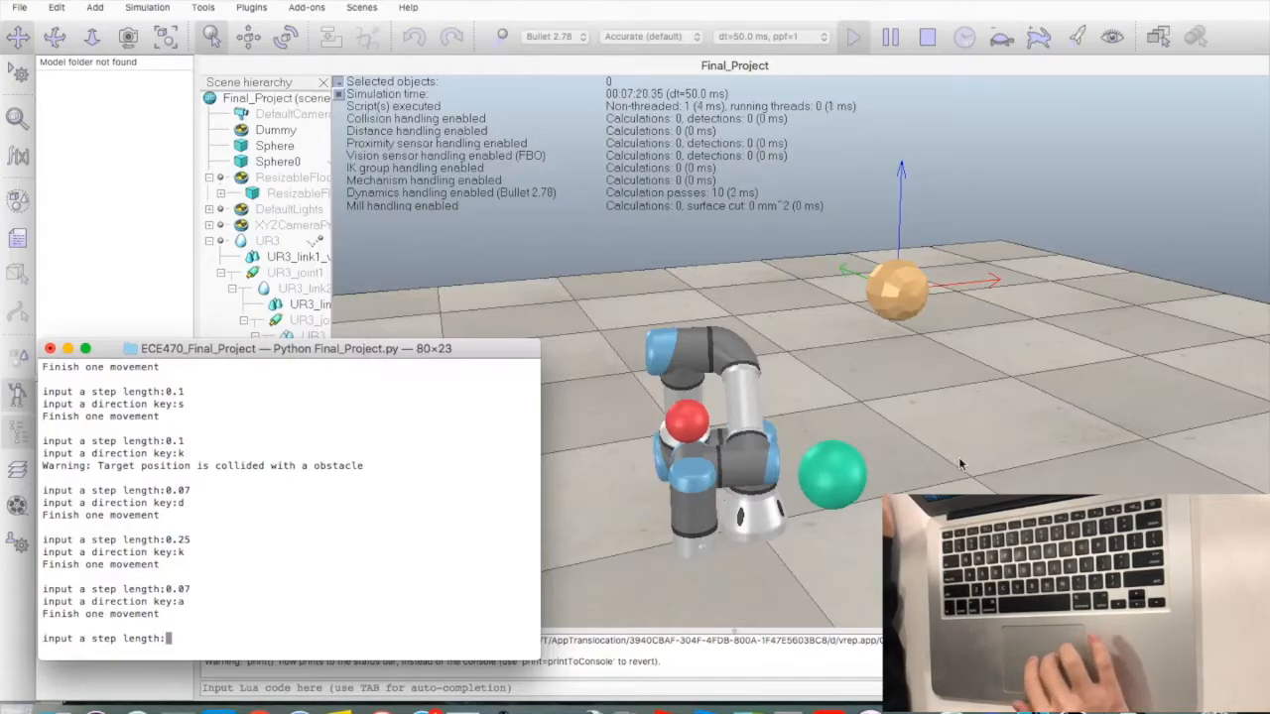
type("0.2")
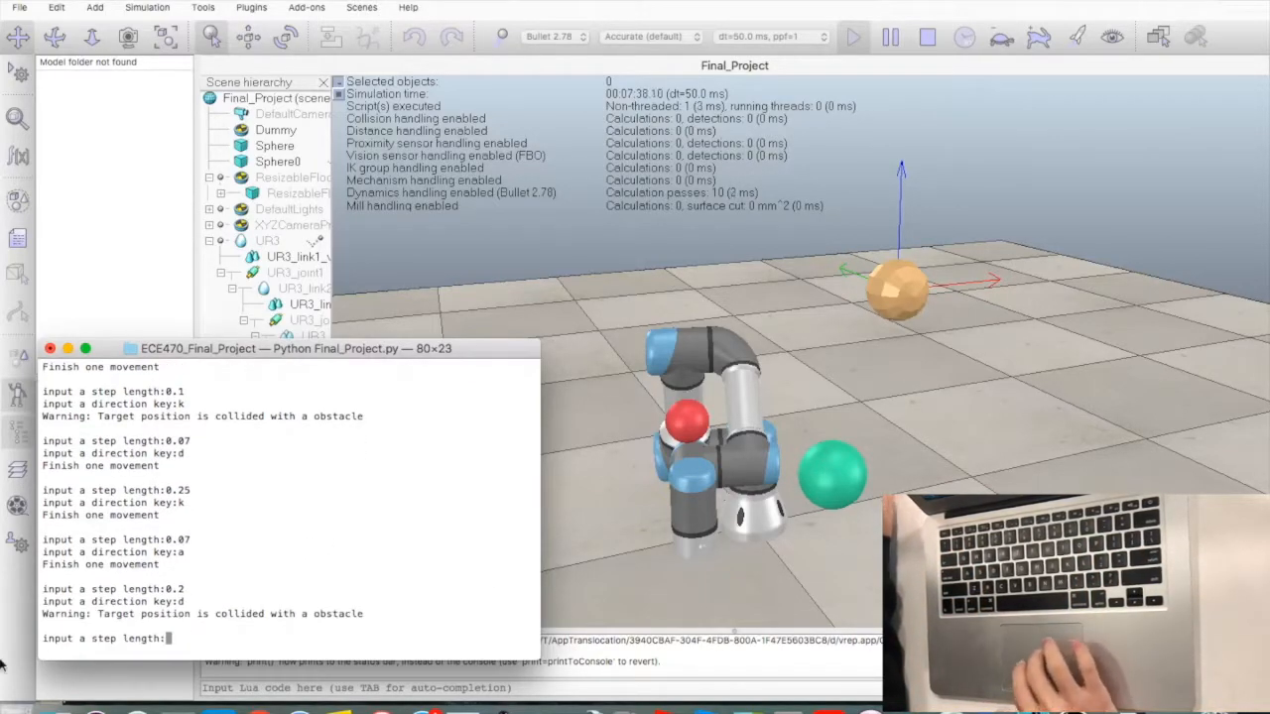
type("0.4")
type("d")
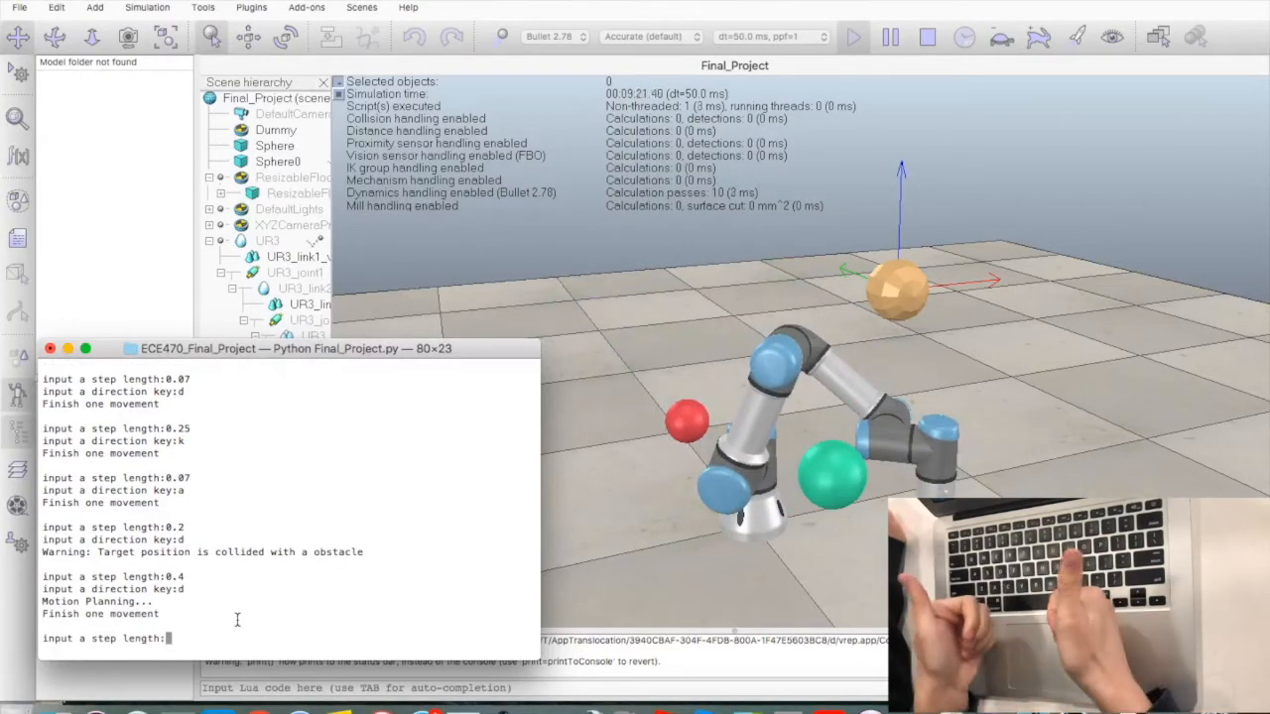
Extend the arm with a 0.2 step until the out-of-bound warning, then enter p
type("0.2")
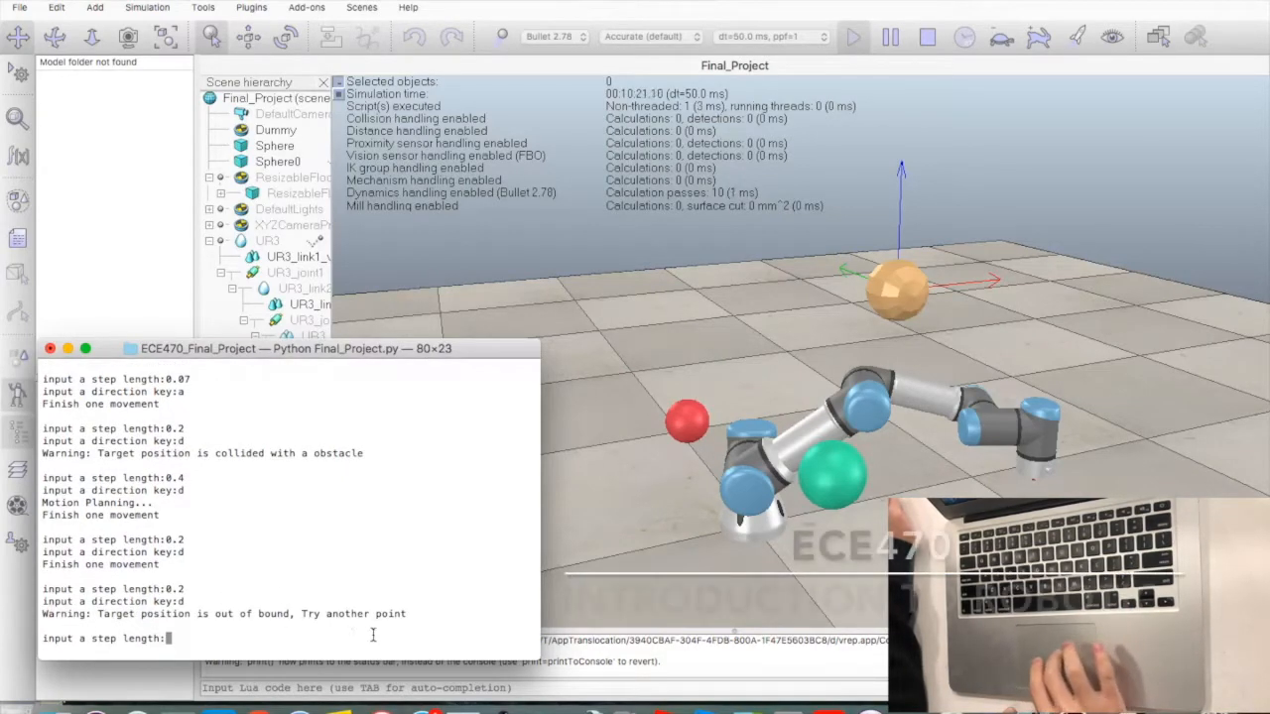
type("p")
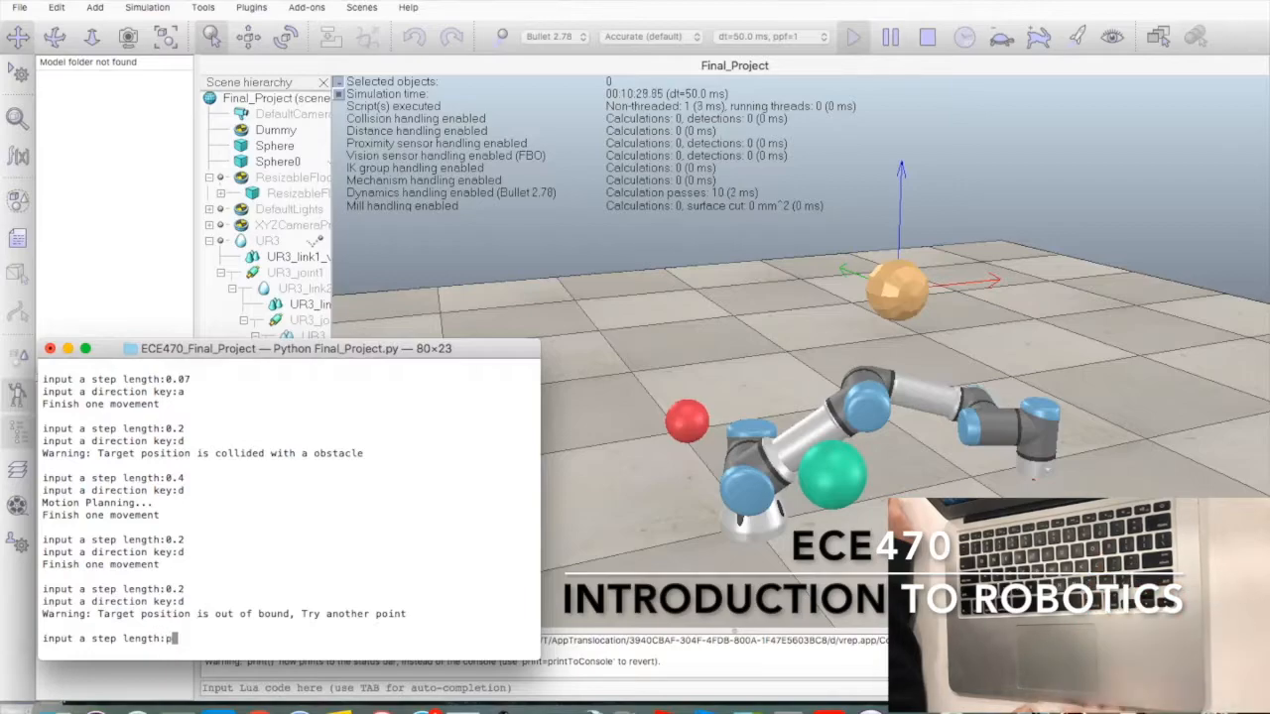